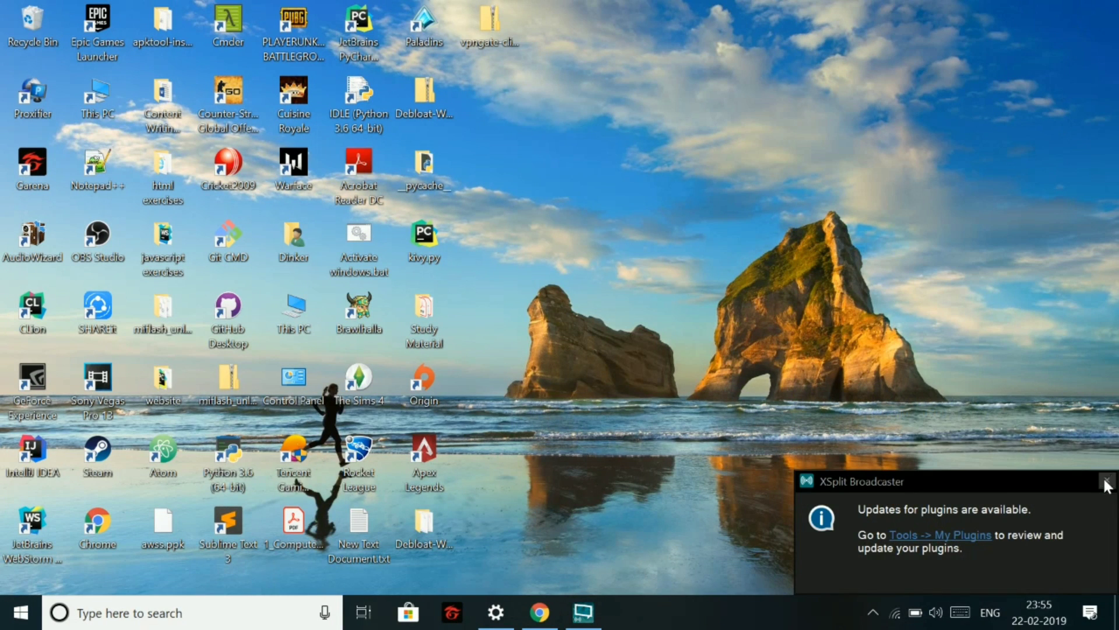
Search for SoftEther in the browser and download the VPN Gate client archive.
left_click(538, 612)
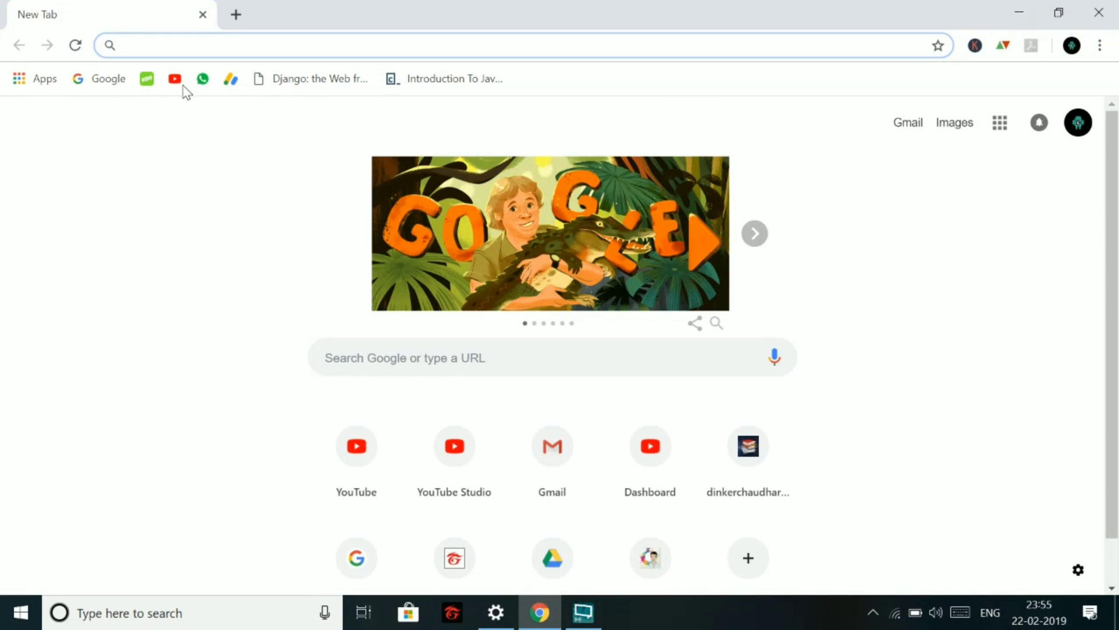
type("softether")
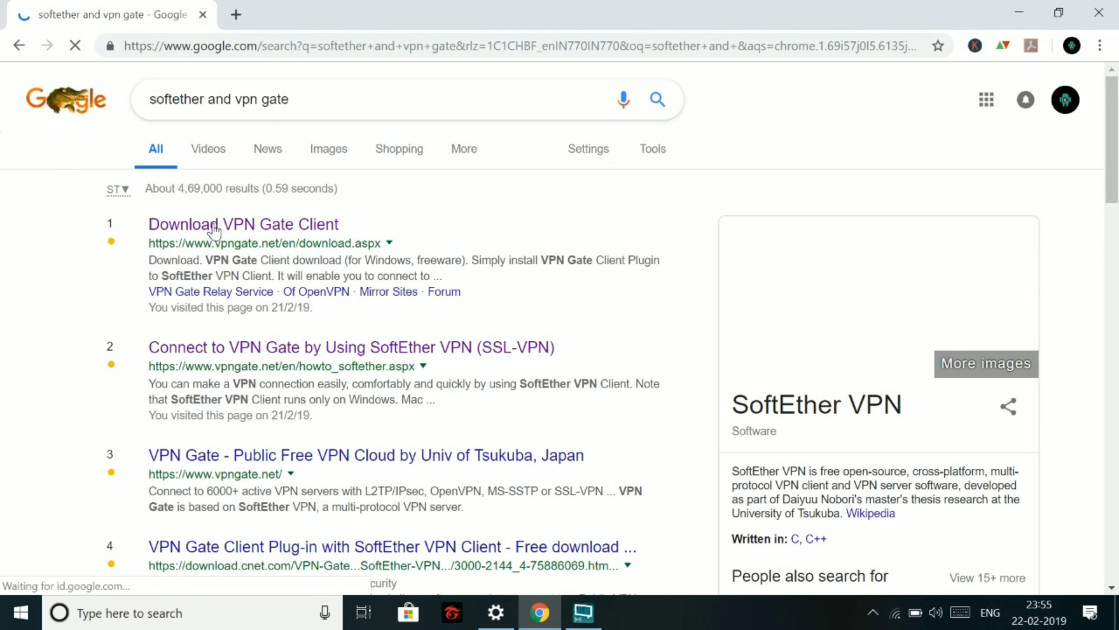
left_click(243, 224)
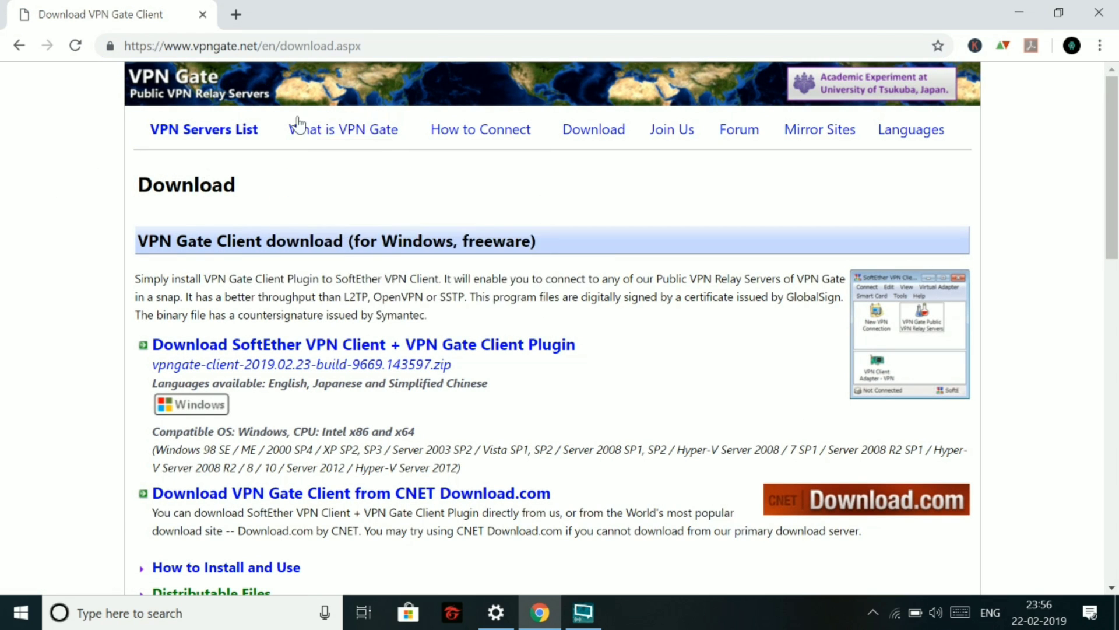
scroll("down", 3)
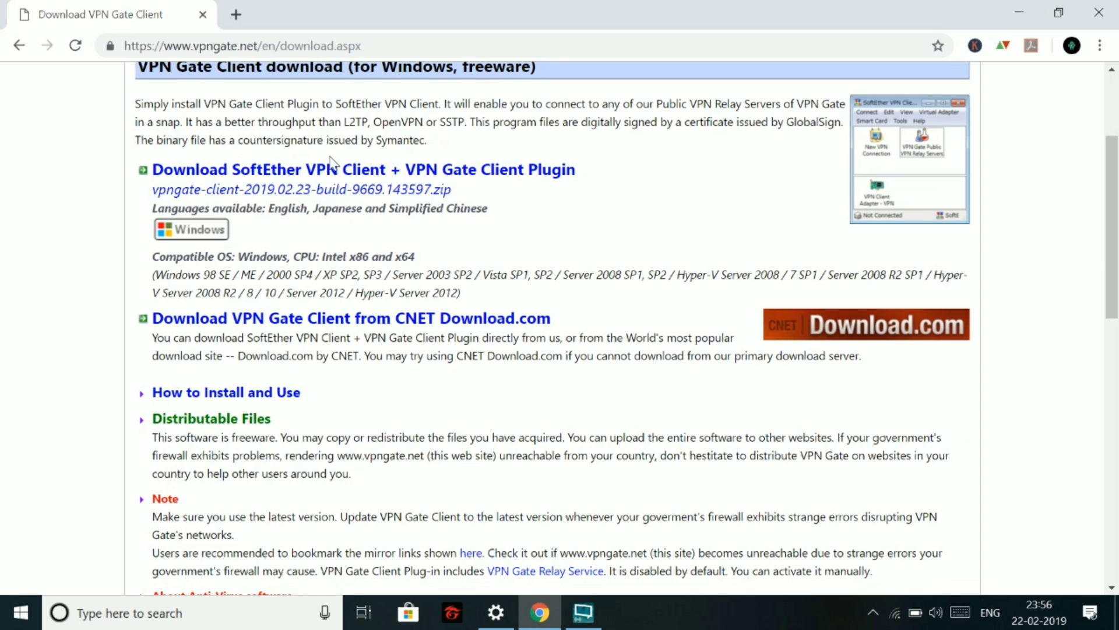
left_click(351, 317)
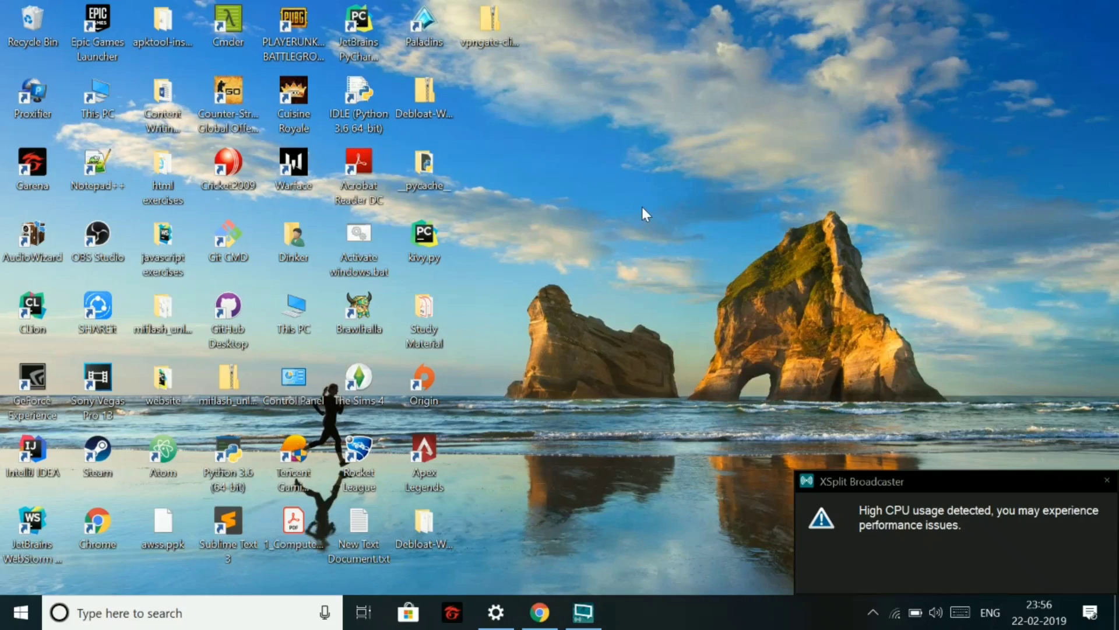
mouse_move(1077, 470)
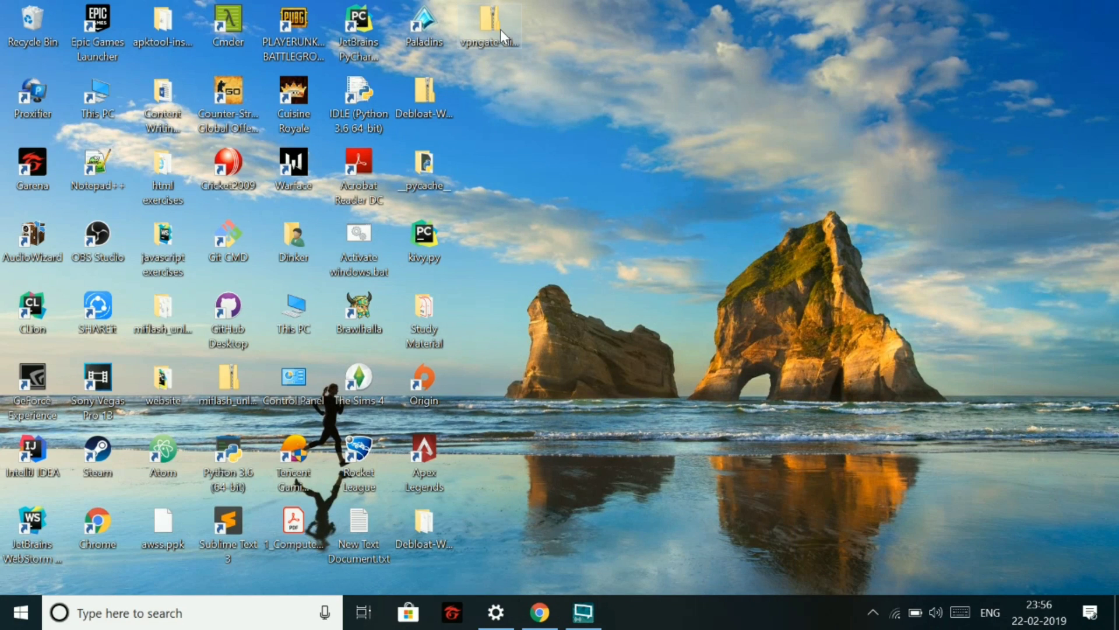
mouse_move(489, 29)
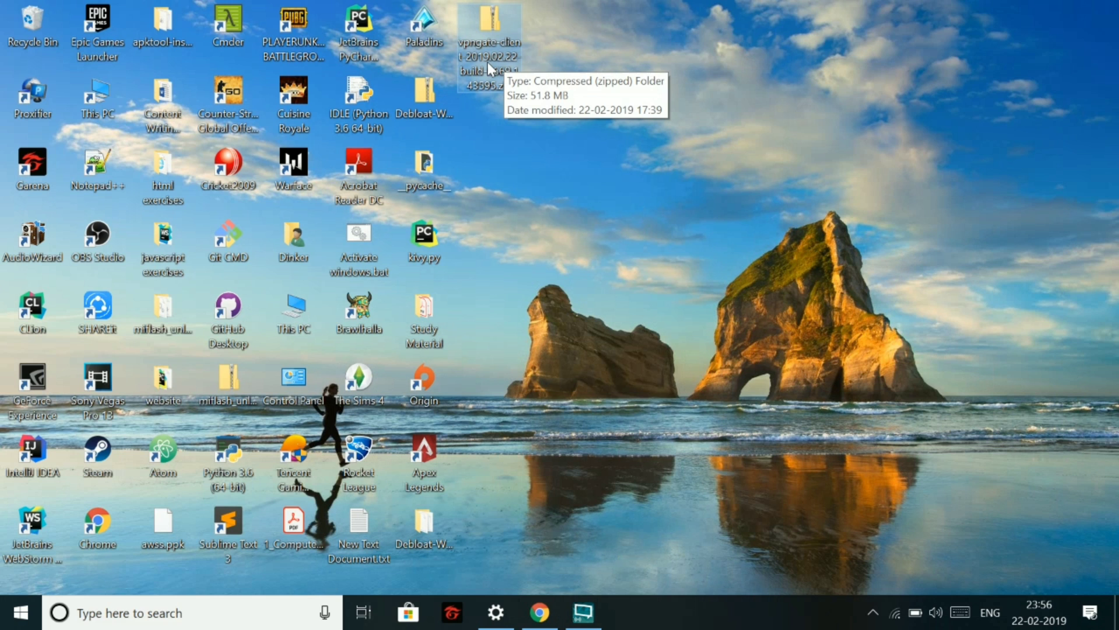
Extract the vpngate-client archive and launch vpngate-client-v4.28-9669-beta-2018.09.11.exe from the extracted folder.
right_click(490, 29)
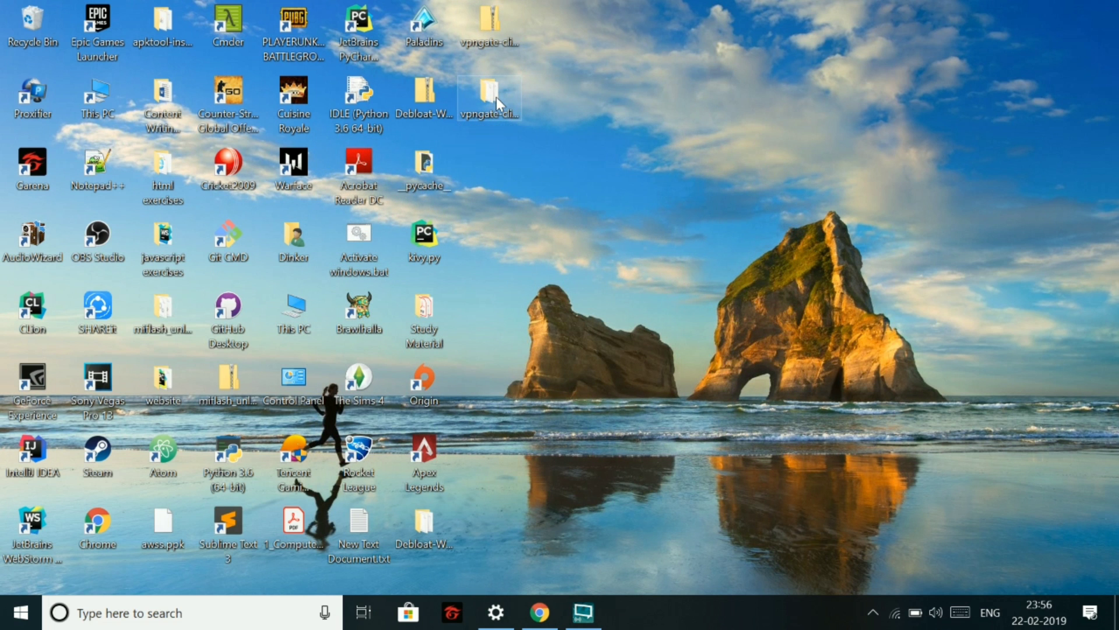
double_click(490, 96)
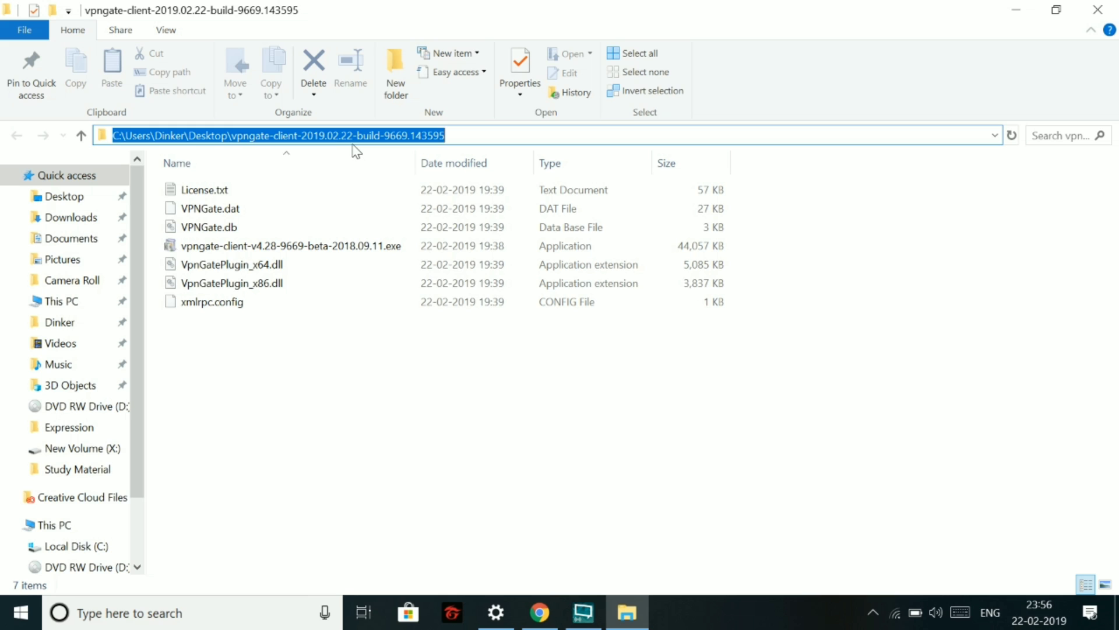
left_click(289, 245)
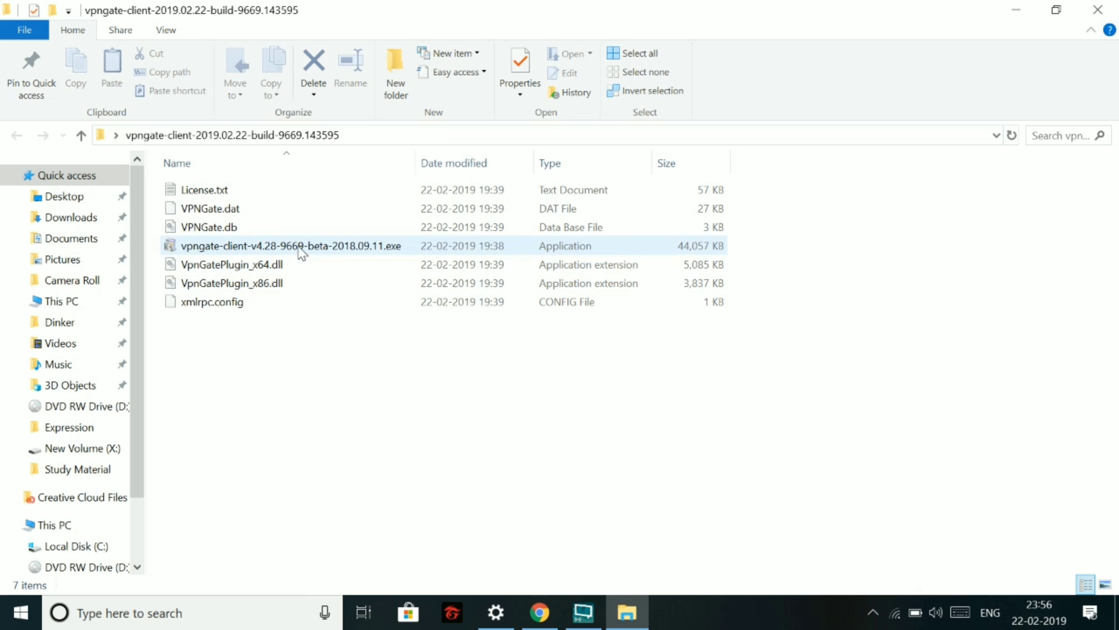
double_click(289, 245)
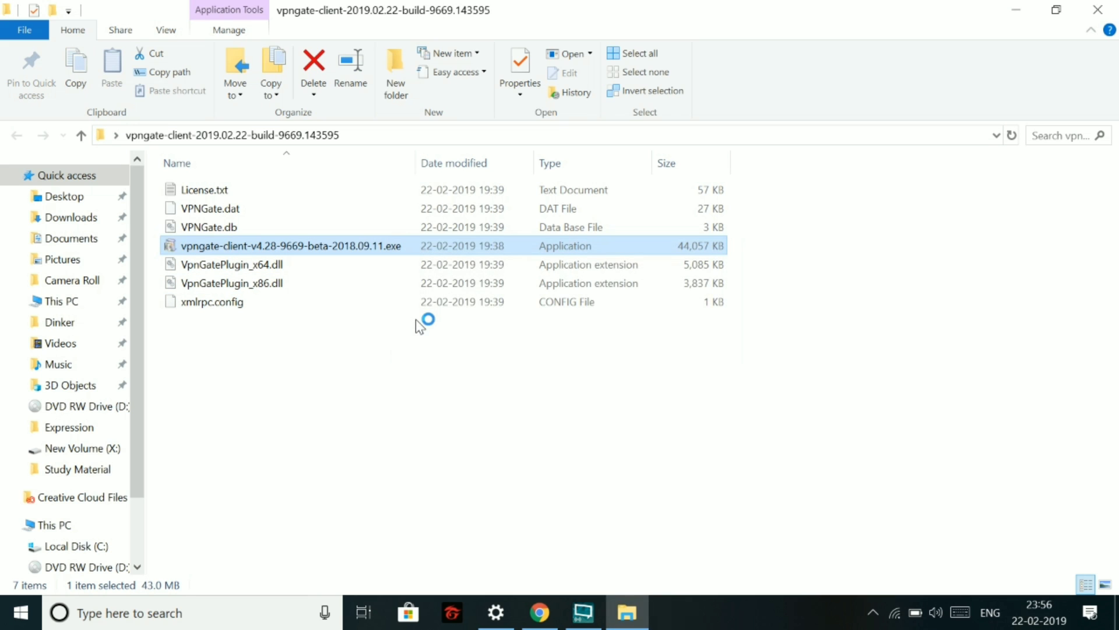
double_click(289, 245)
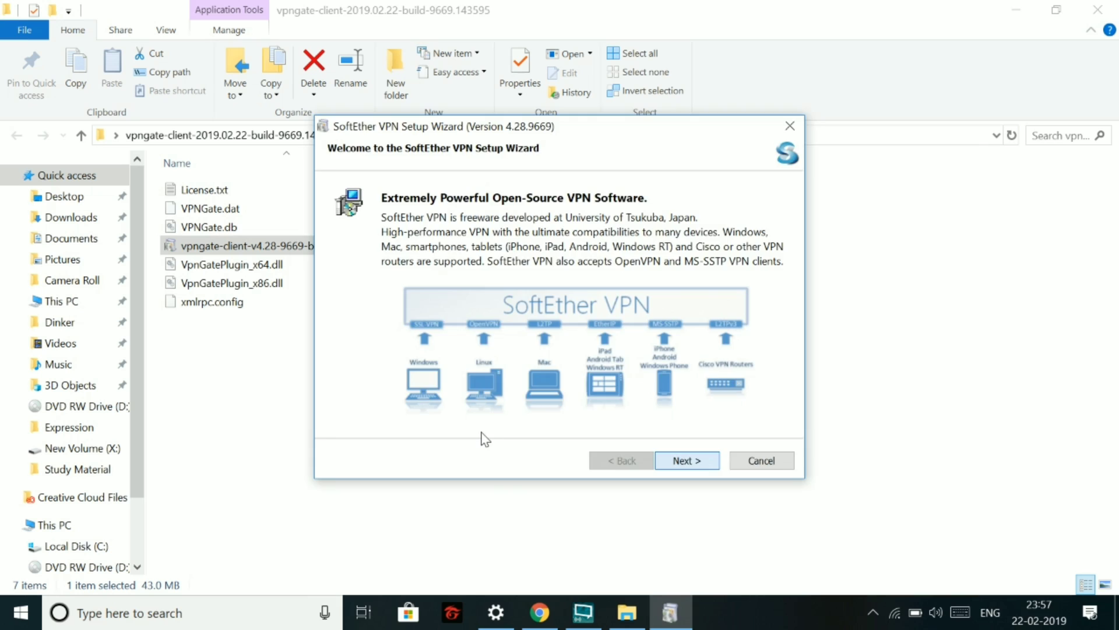
Install the SoftEther VPN Client component into a custom directory and finish, starting Client Manager.
left_click(686, 460)
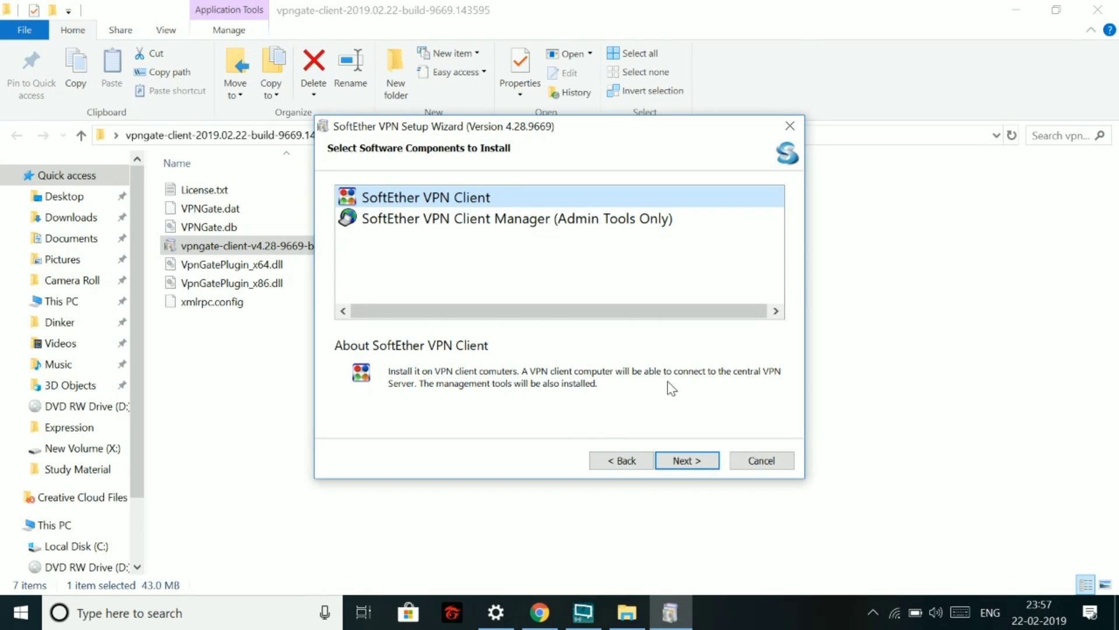
left_click(686, 460)
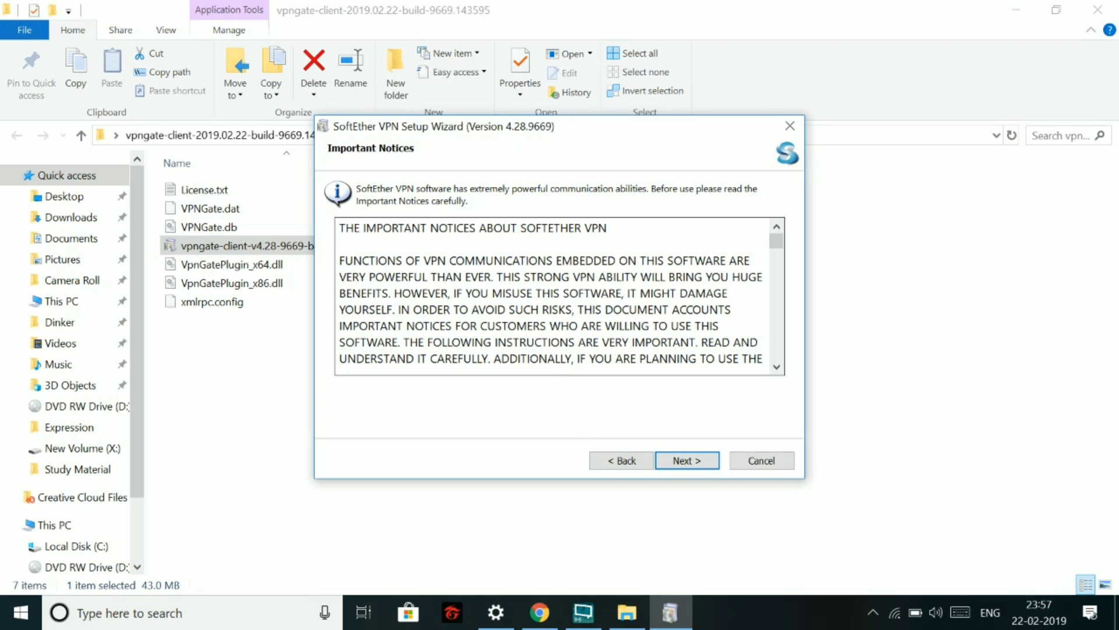
left_click(685, 460)
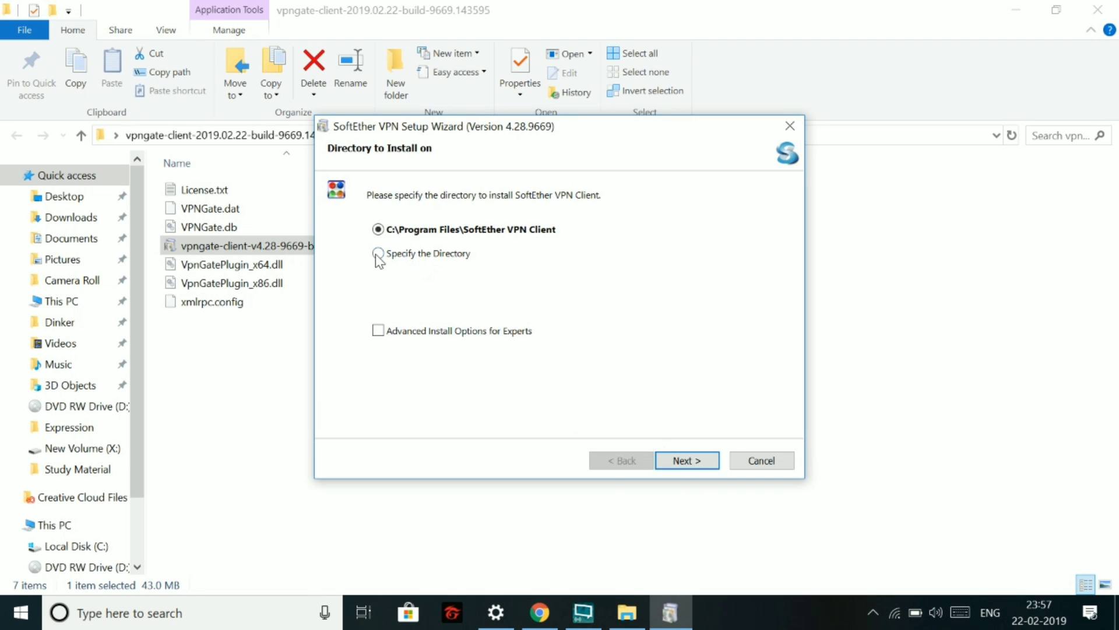
left_click(379, 254)
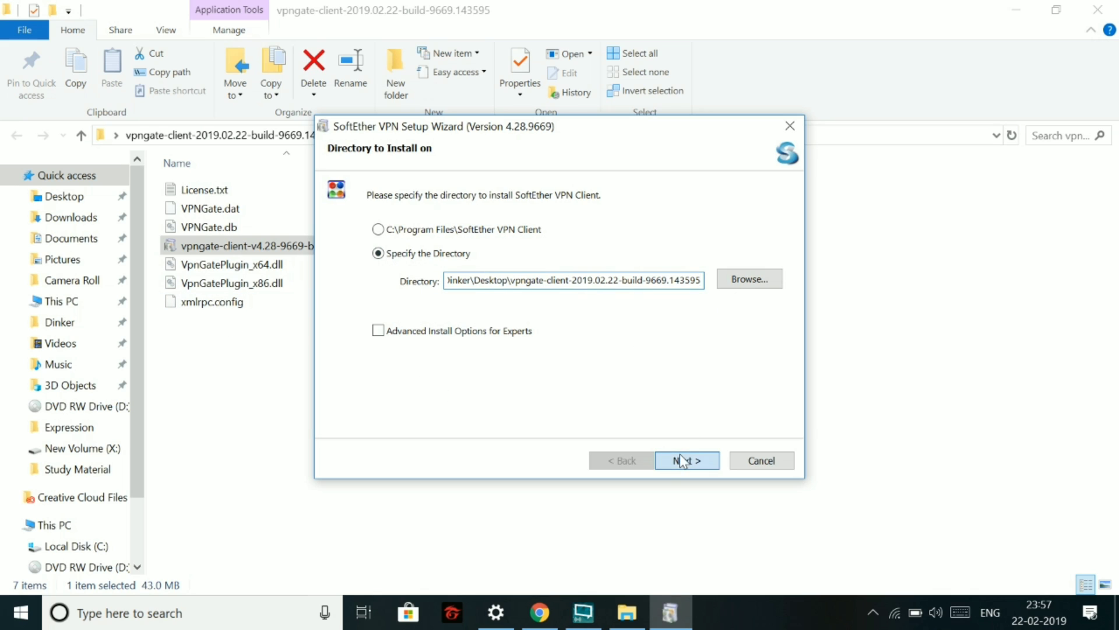
left_click(685, 461)
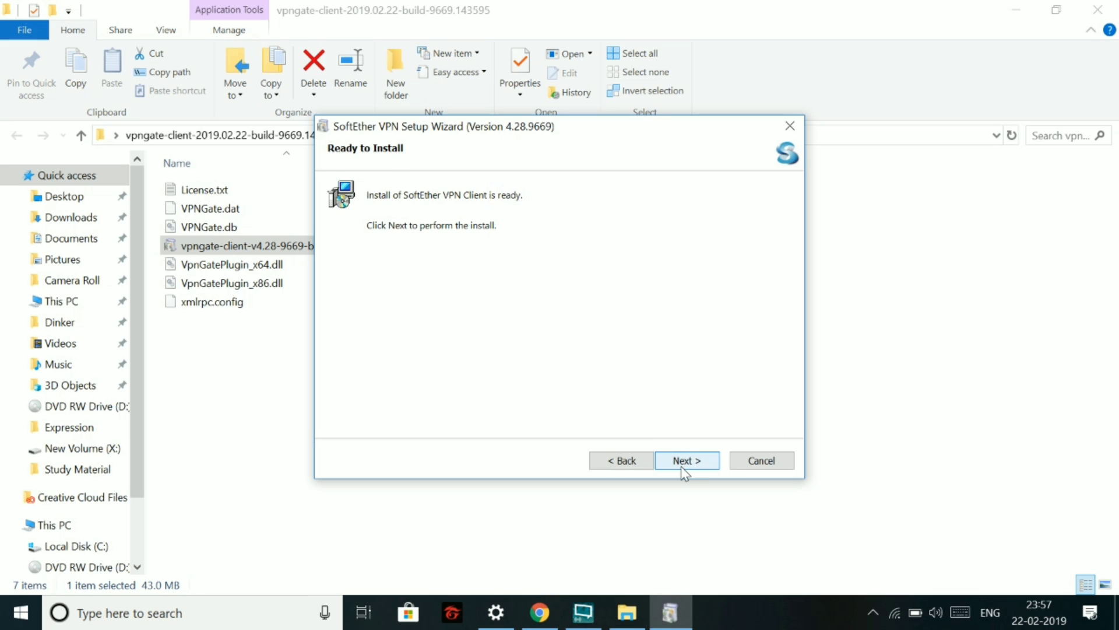
left_click(686, 459)
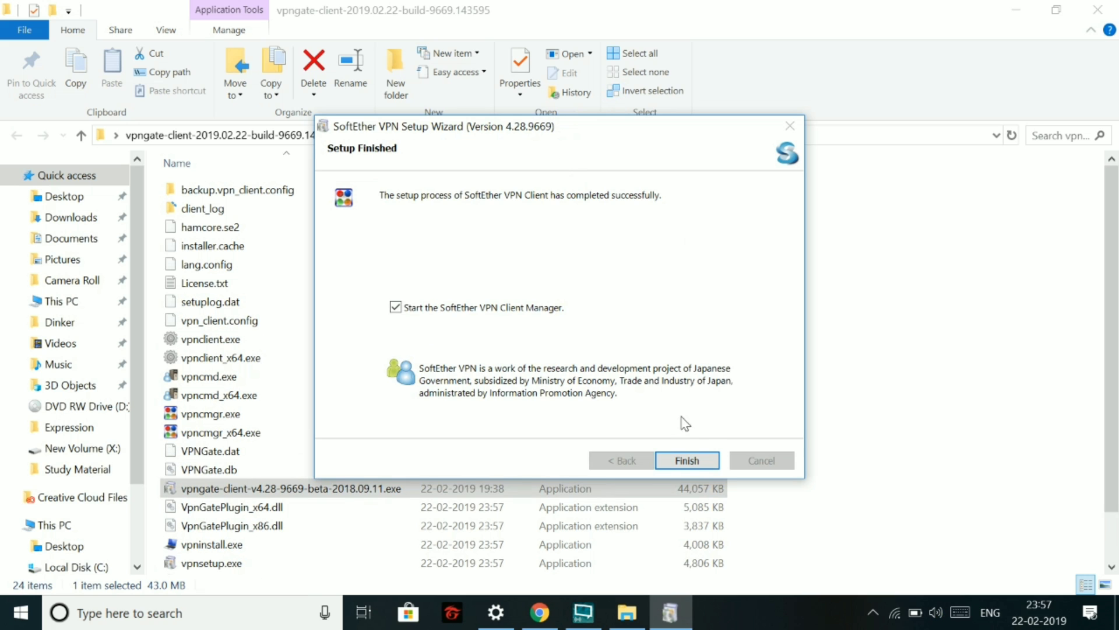
left_click(686, 460)
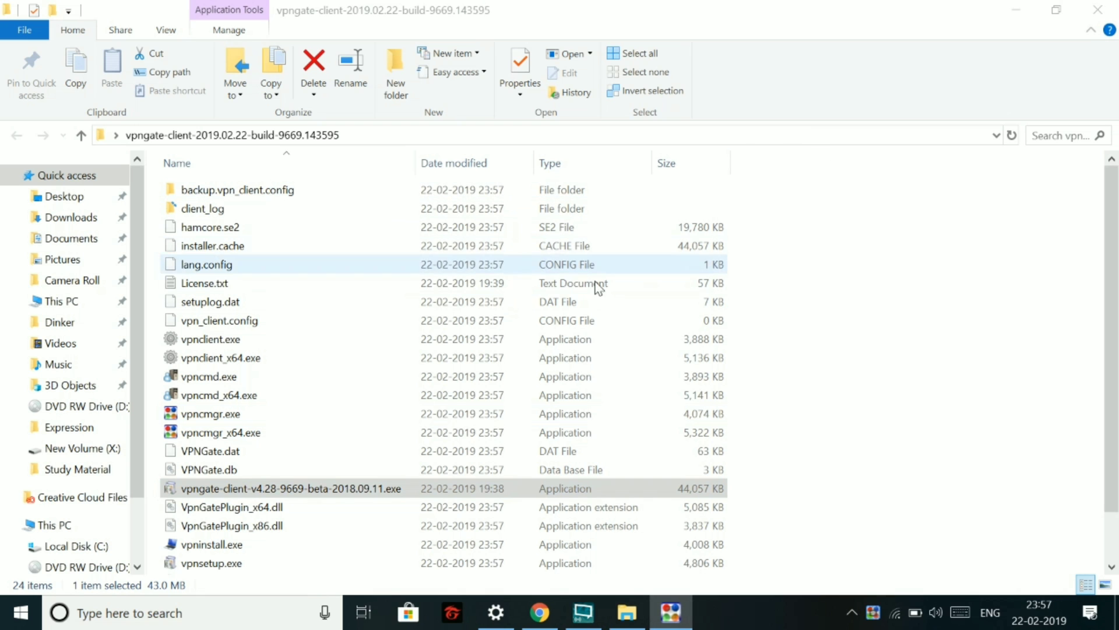
Maximize Client Manager and enable the VPN Gate relay service, accepting its settings and warning.
left_click(219, 395)
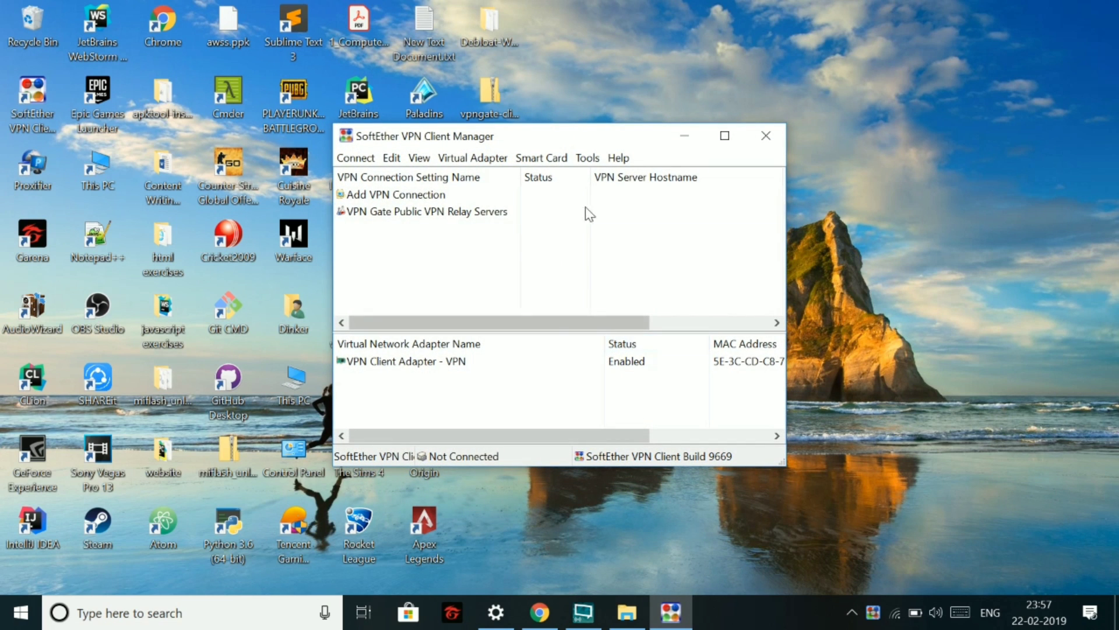
left_click(724, 136)
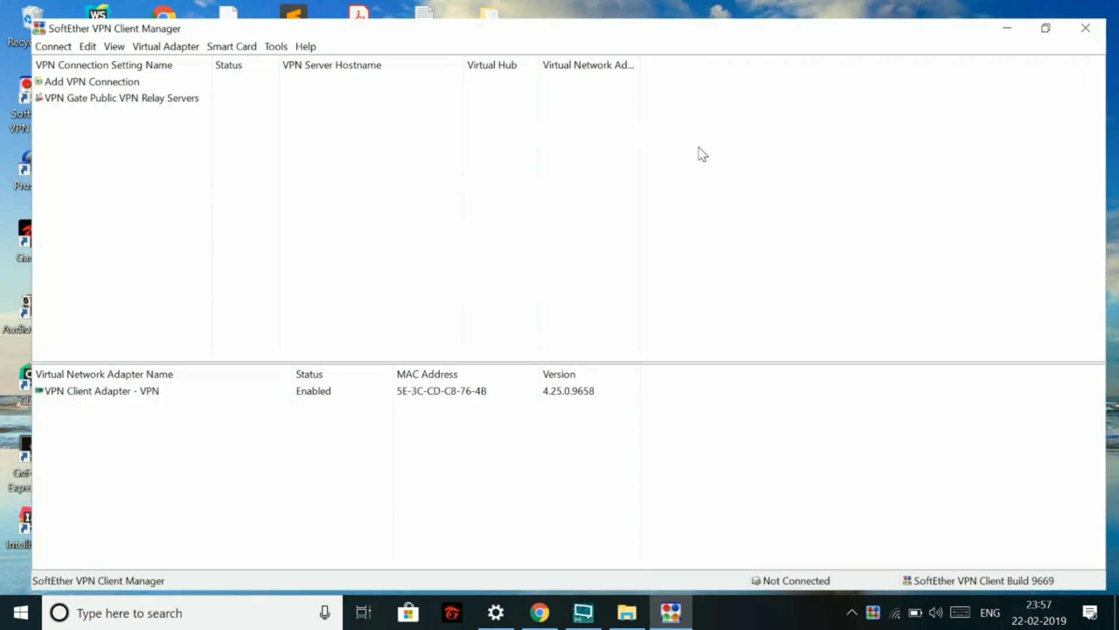
double_click(122, 98)
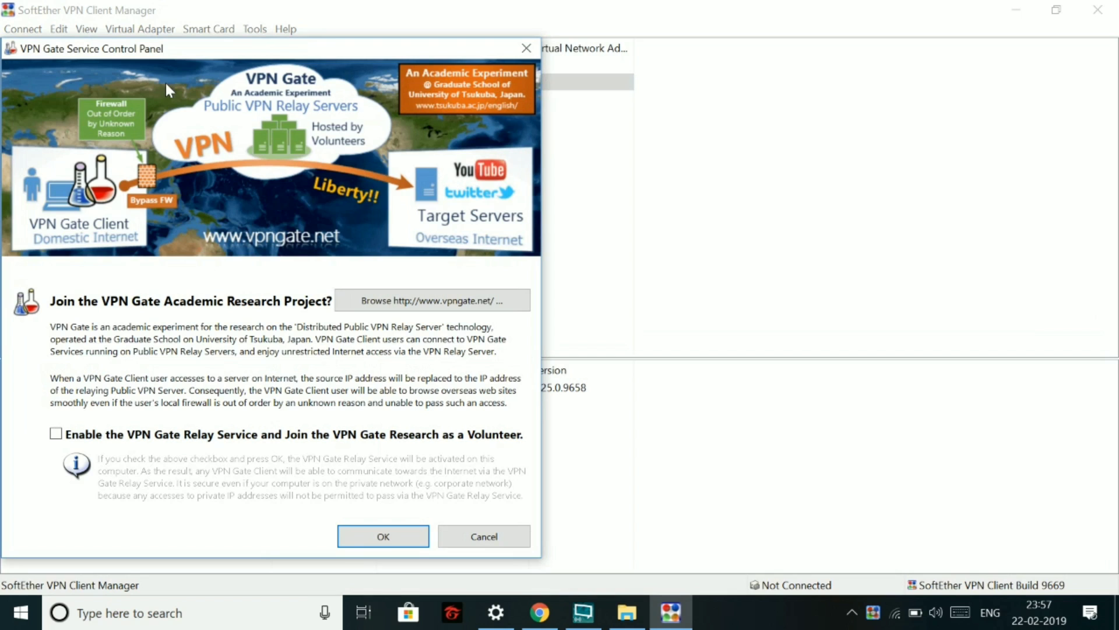
left_click(56, 433)
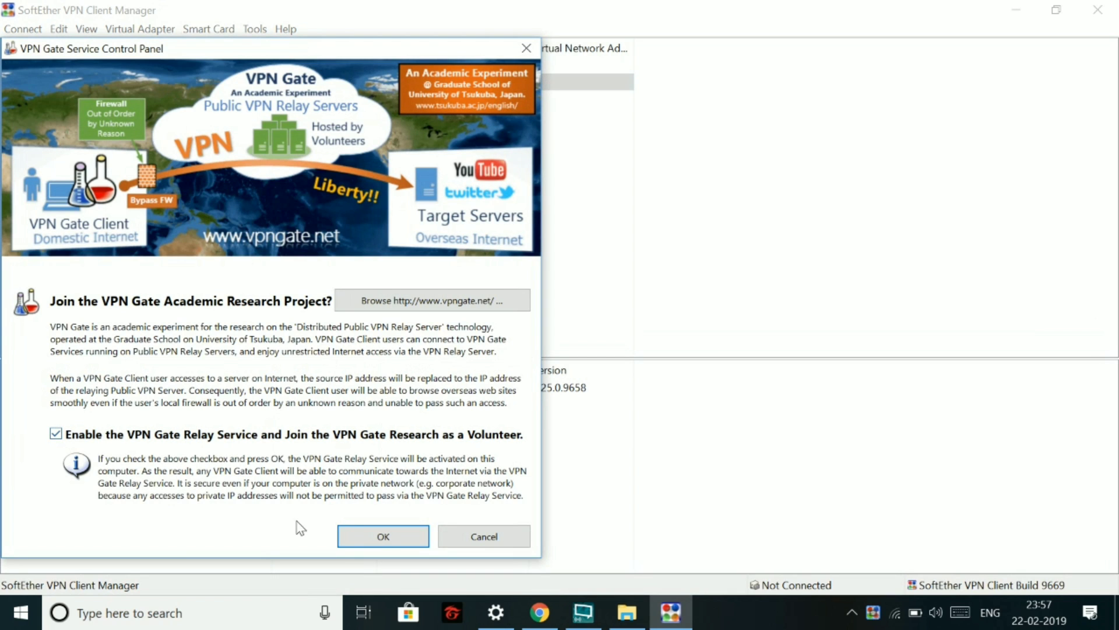
left_click(382, 536)
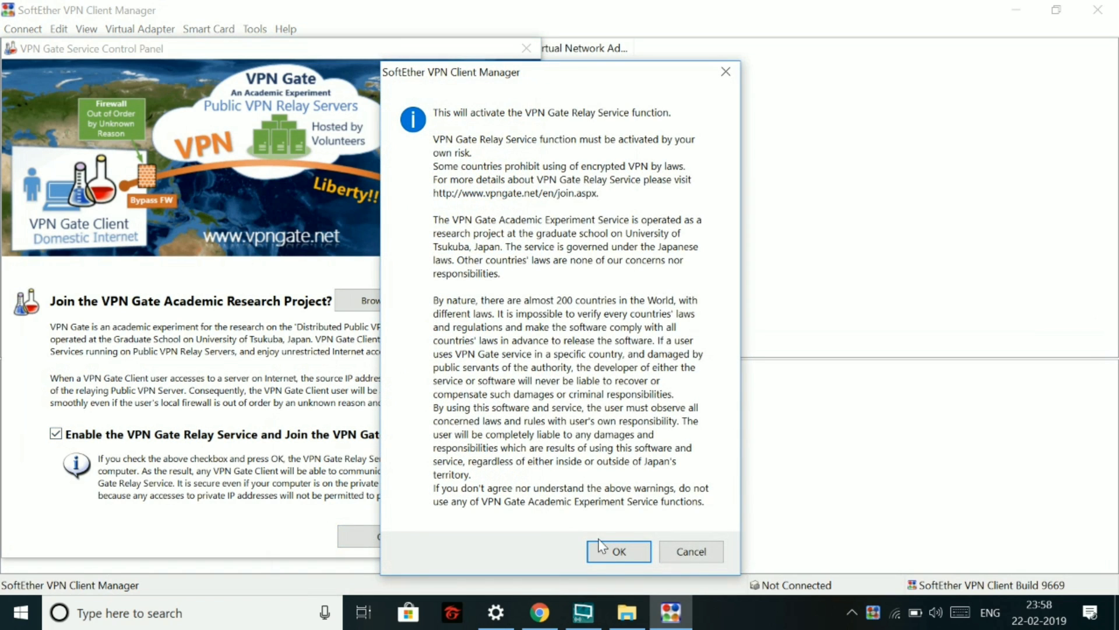
left_click(617, 551)
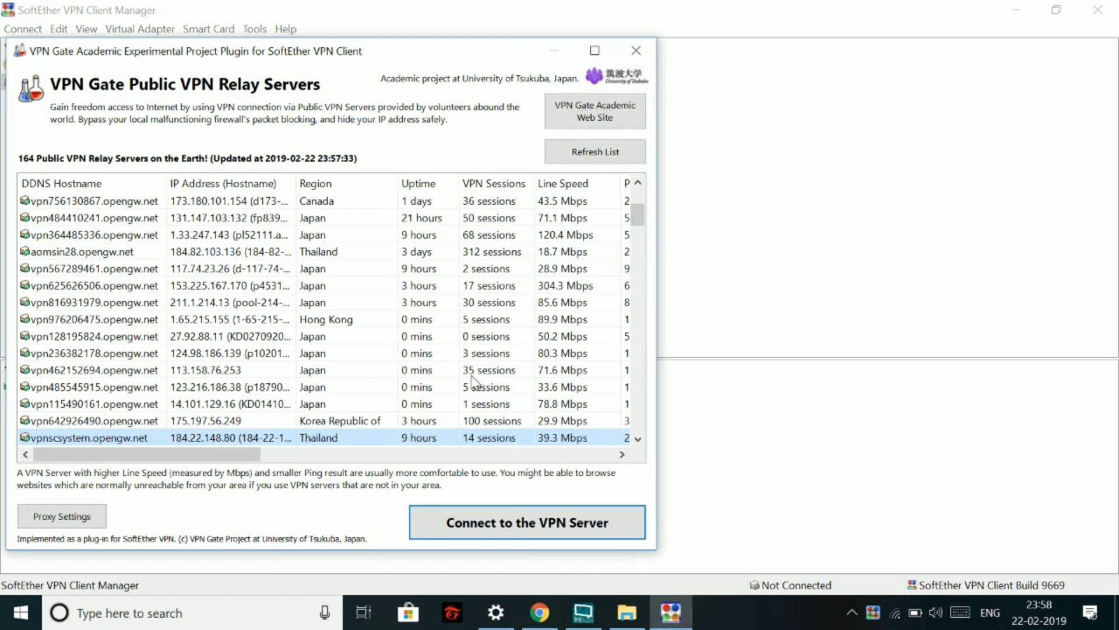
Connect to the Japanese relay server vpn484410241 using the TCP protocol.
left_click(594, 150)
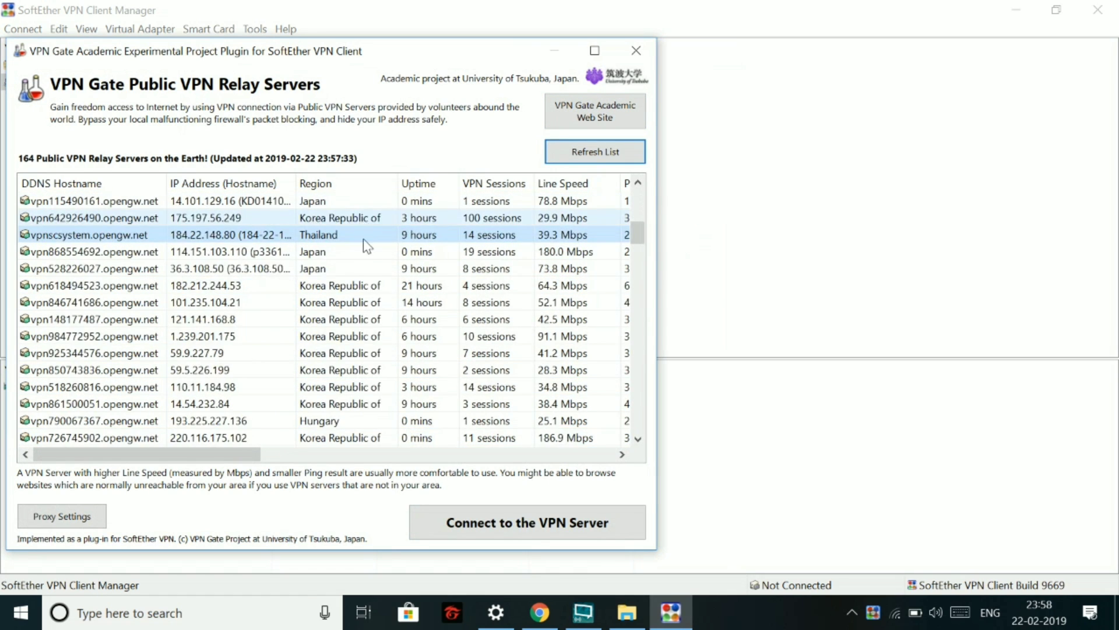
left_click(594, 150)
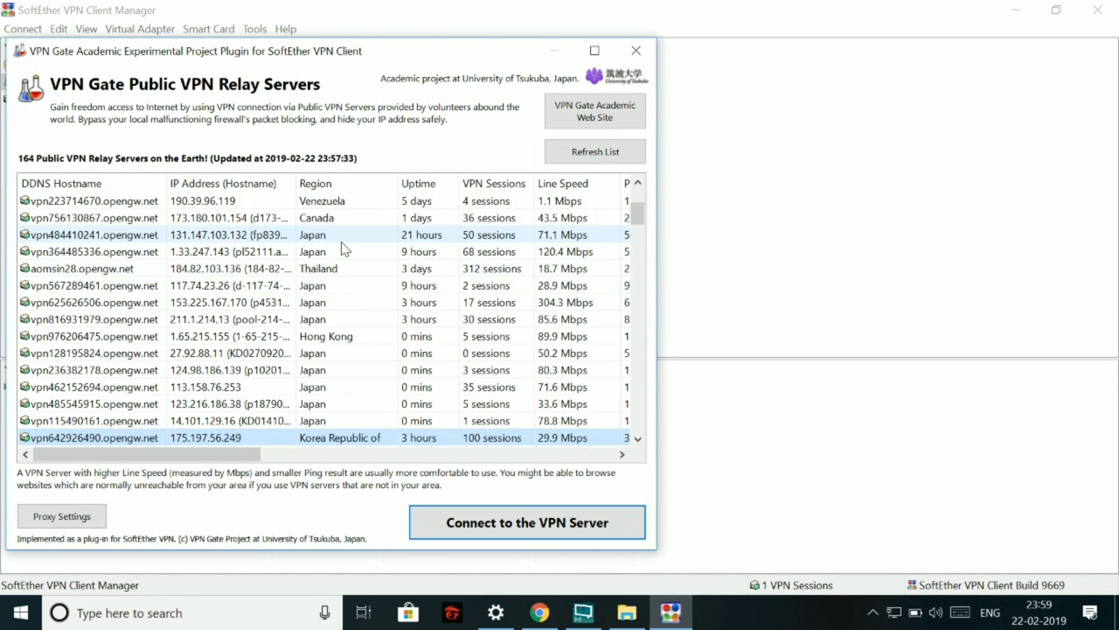
left_click(525, 522)
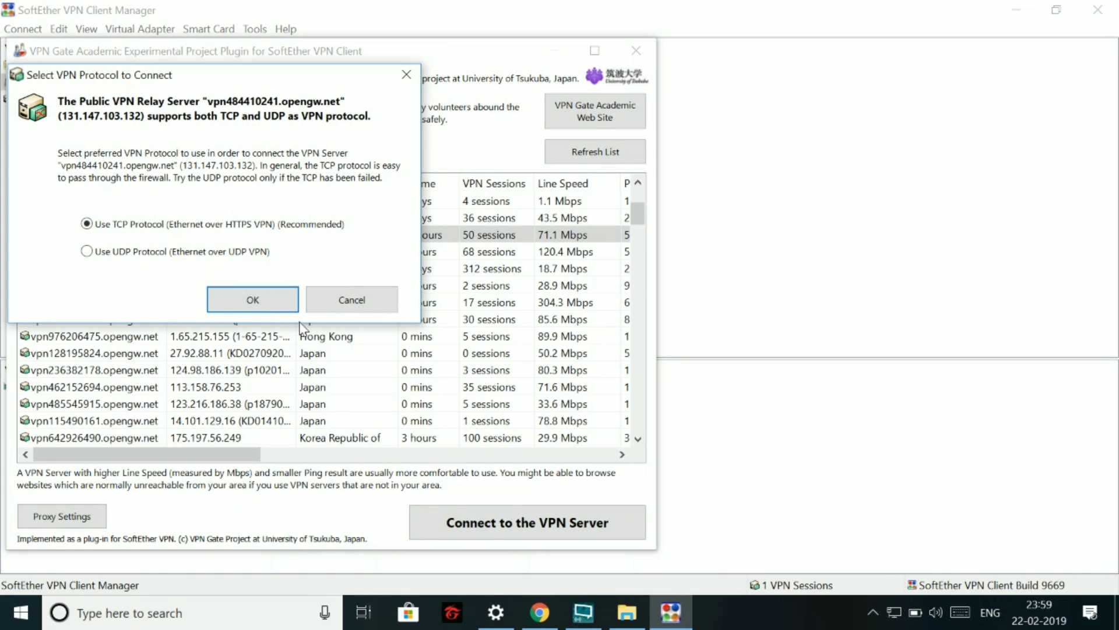
left_click(351, 299)
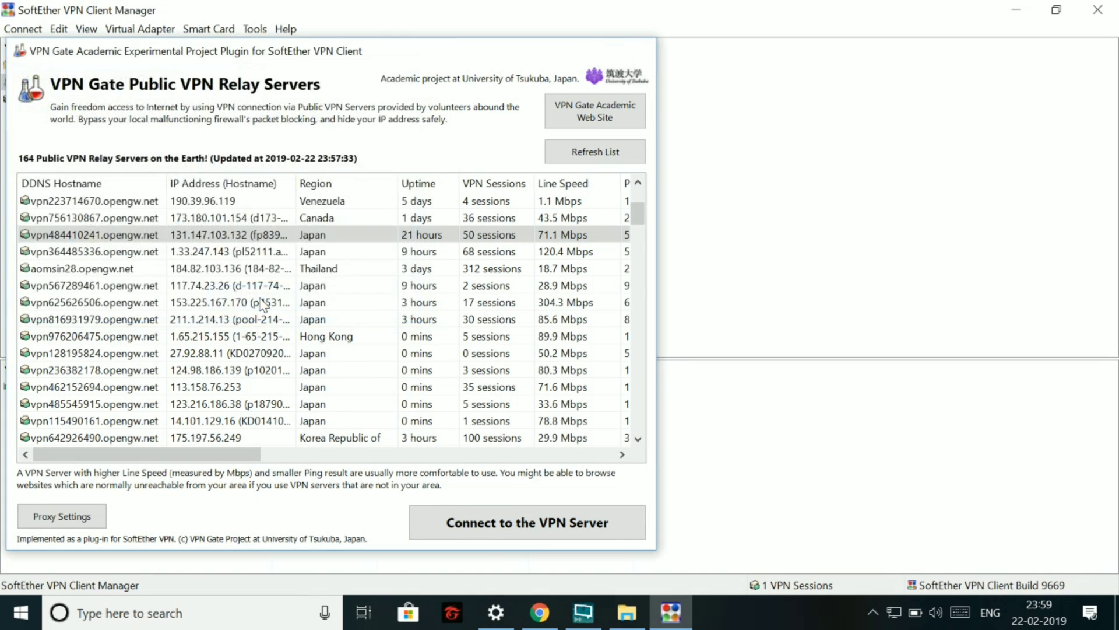
left_click(527, 521)
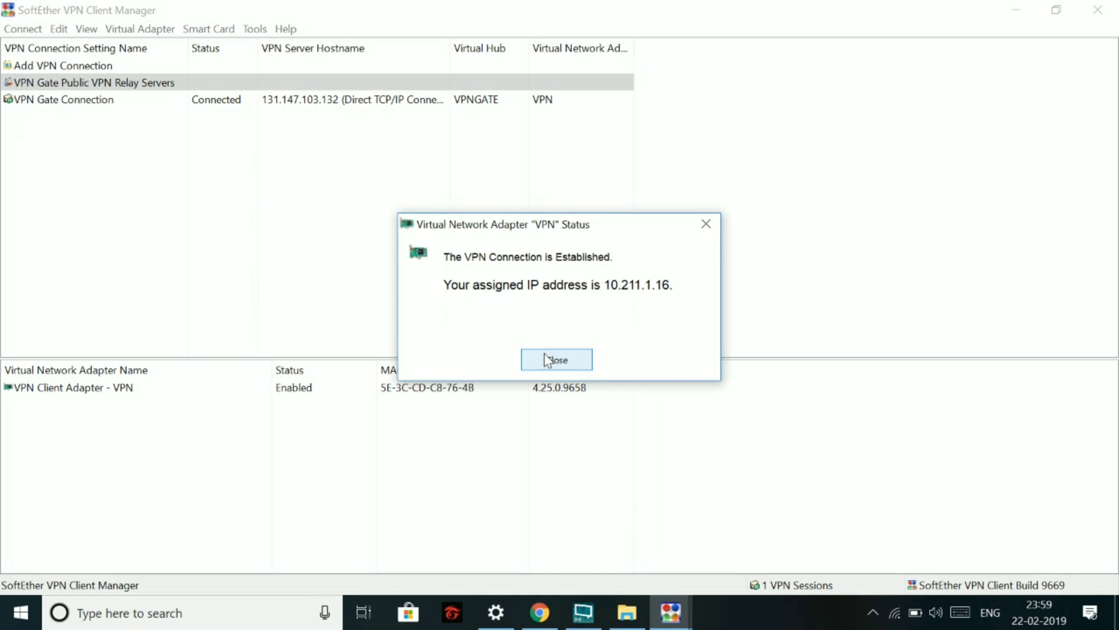
Dismiss the connection notice, retry the dropped VPN connection, and close the established notice.
left_click(556, 359)
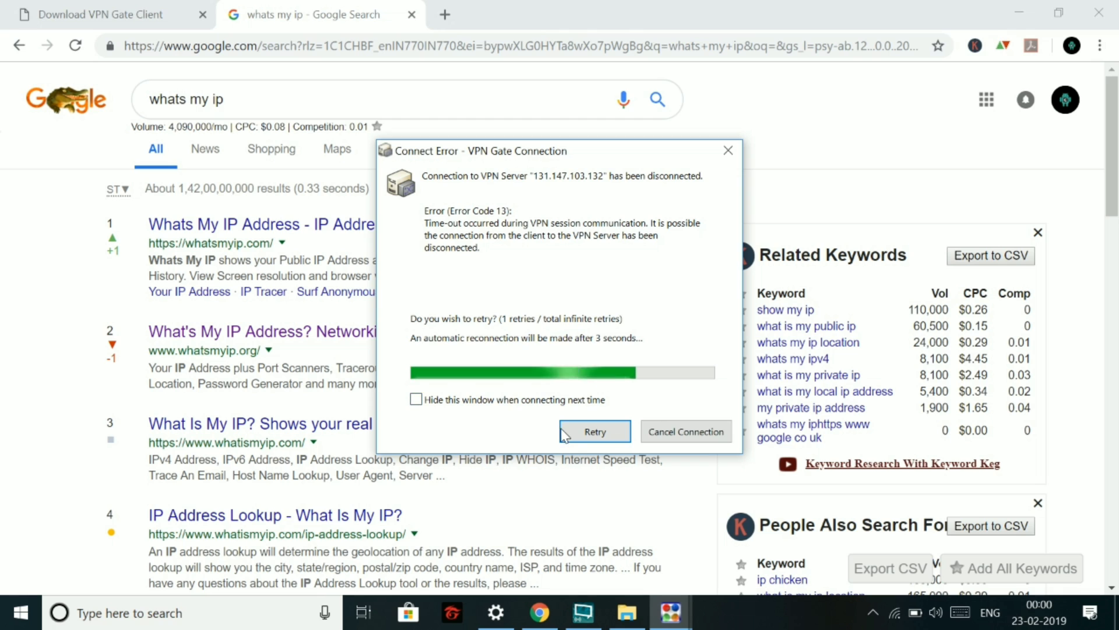
left_click(595, 432)
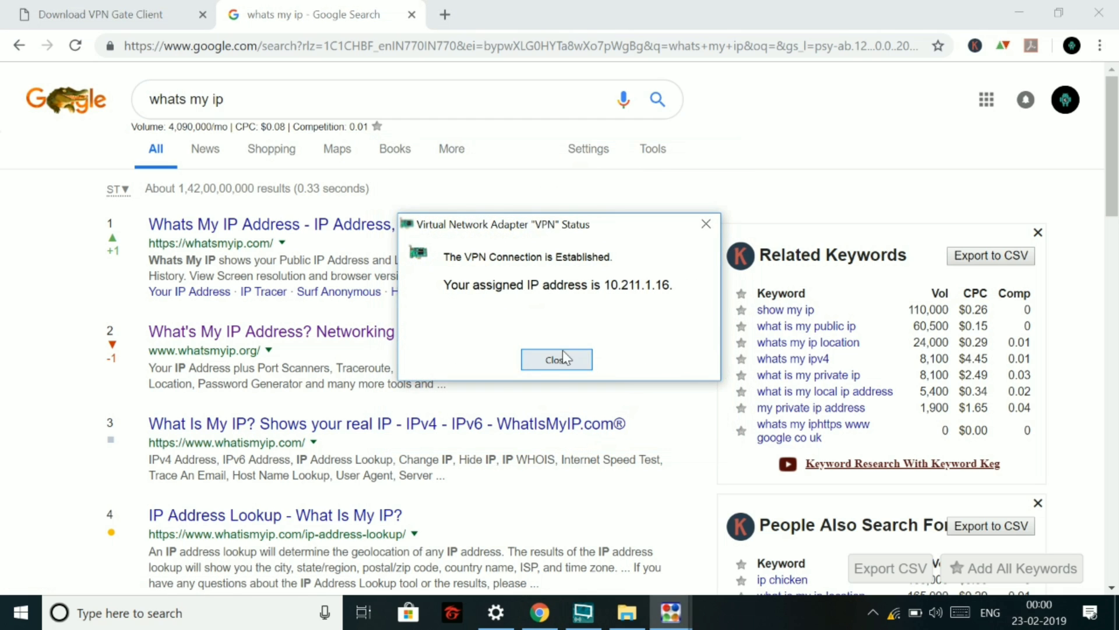
left_click(556, 360)
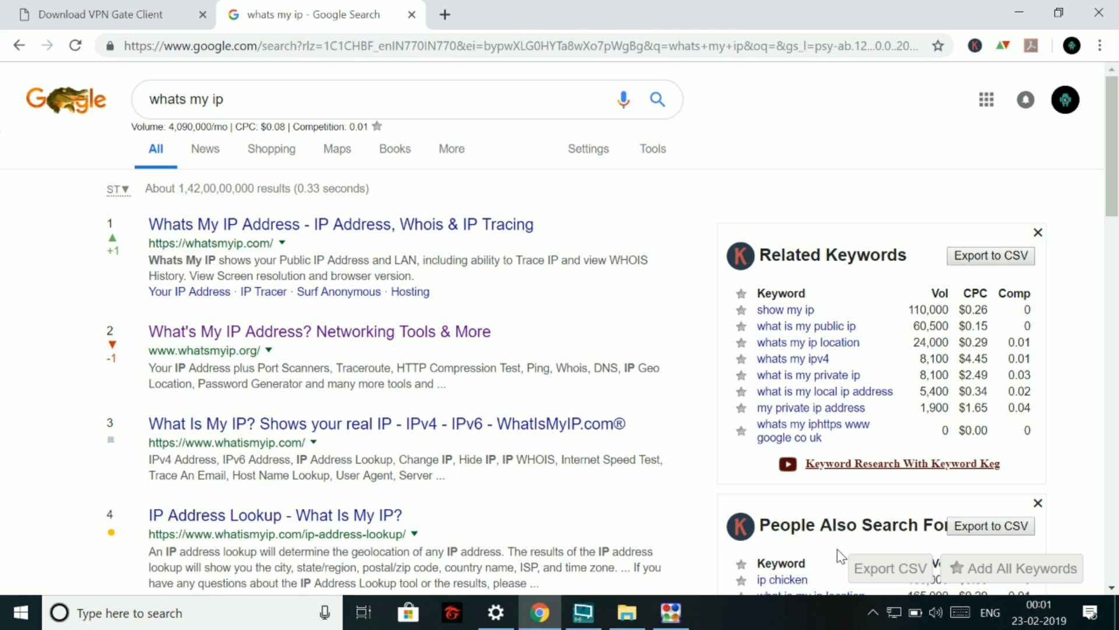
left_click(655, 99)
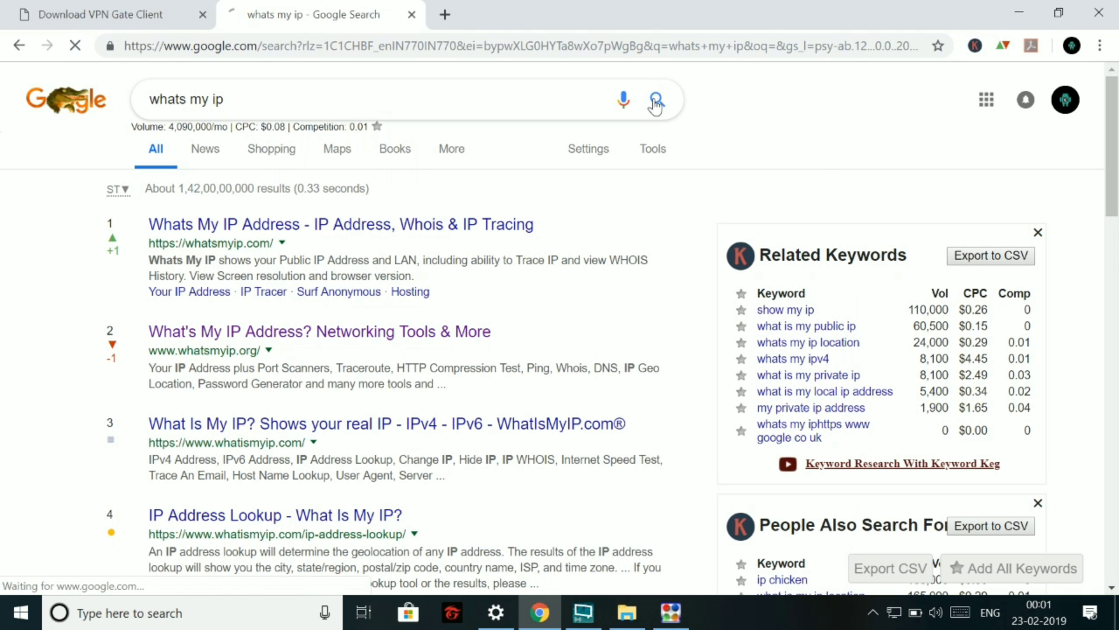
left_click(655, 99)
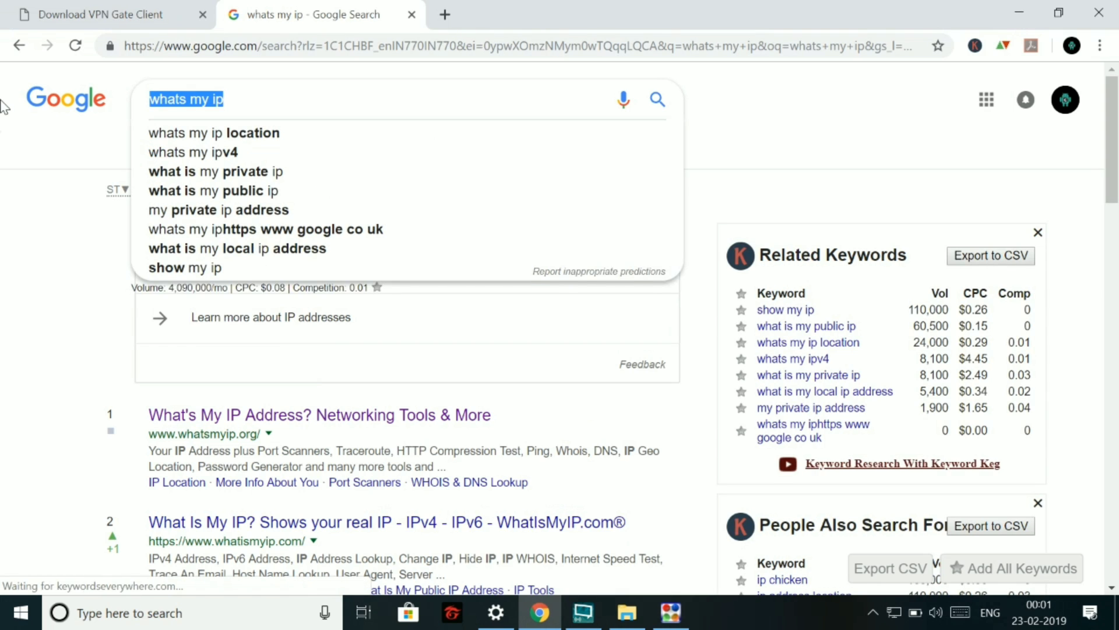
type("loca")
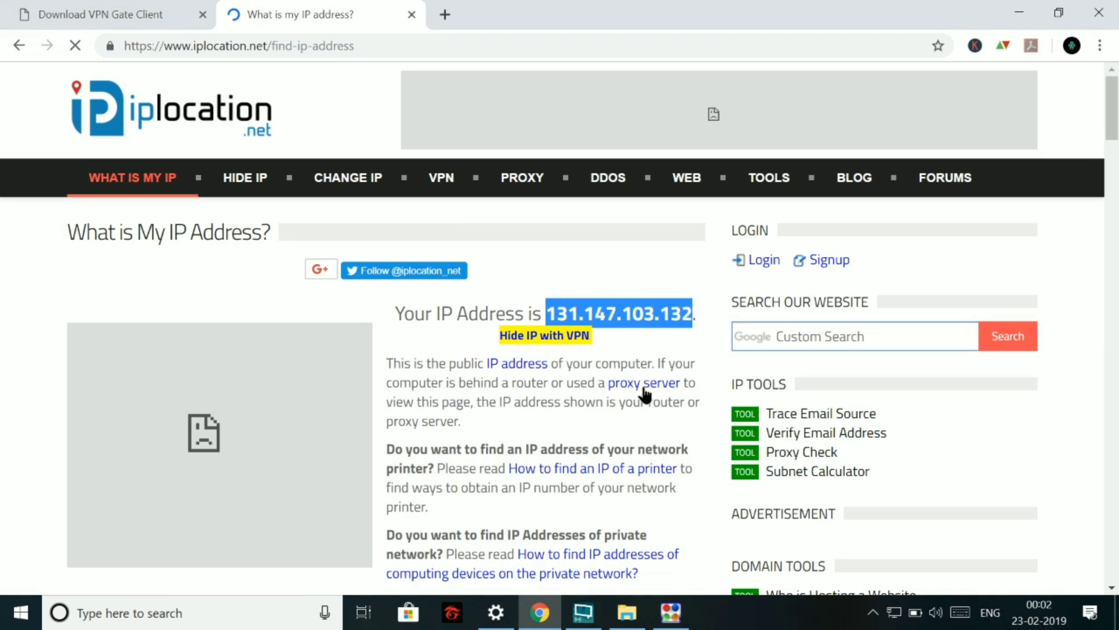
Return to the IP results page and scroll to the Yokohama, Kanagawa (JP) details and map.
scroll("down", 3)
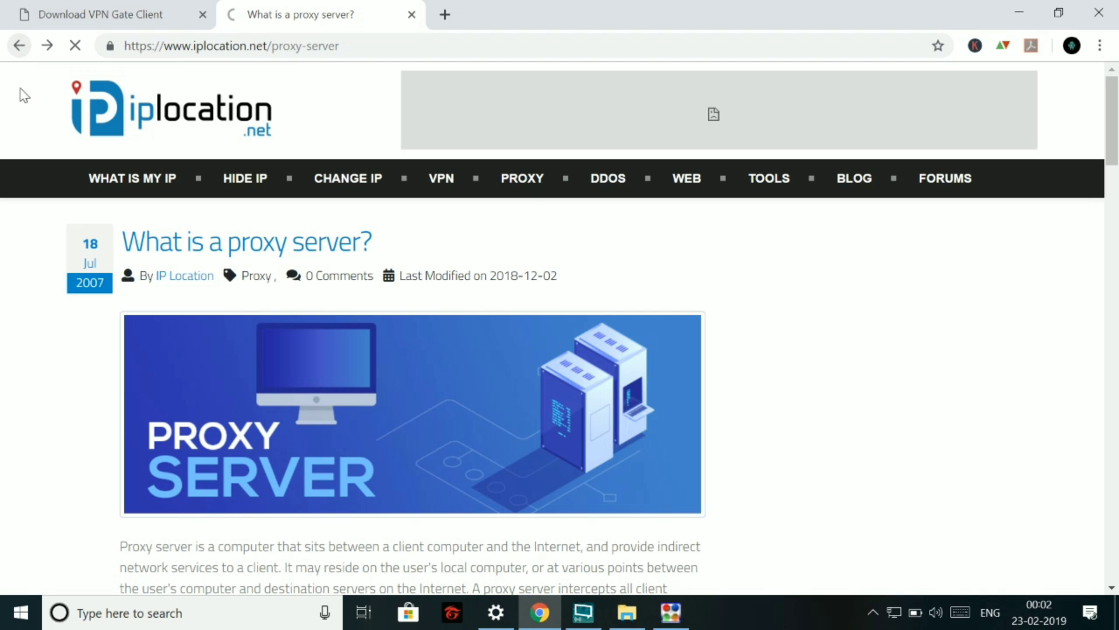
left_click(131, 178)
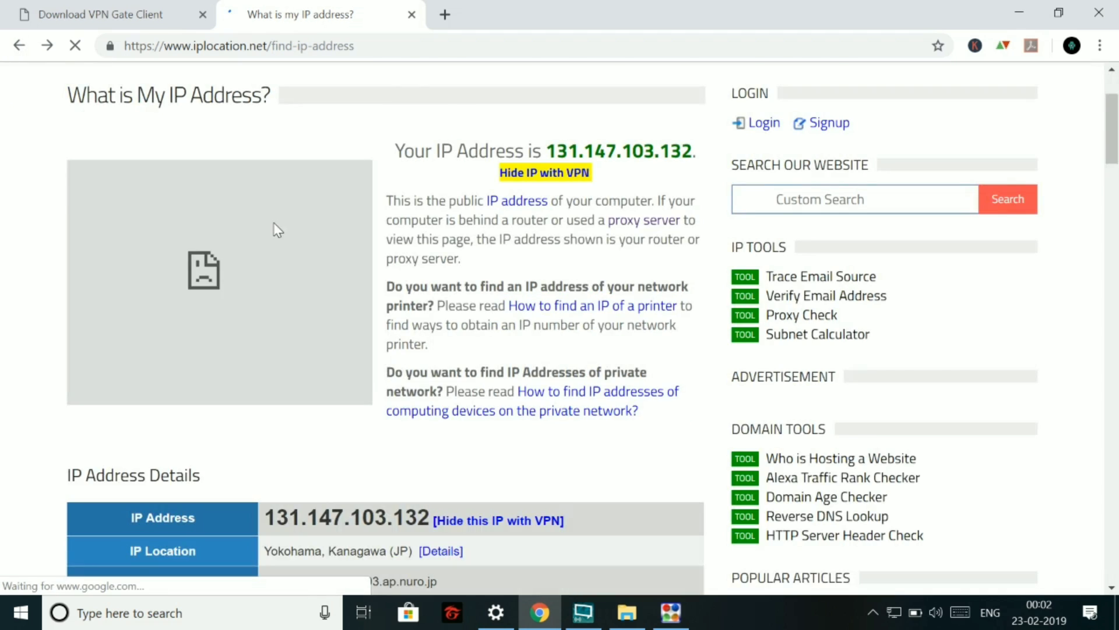
scroll("down", 3)
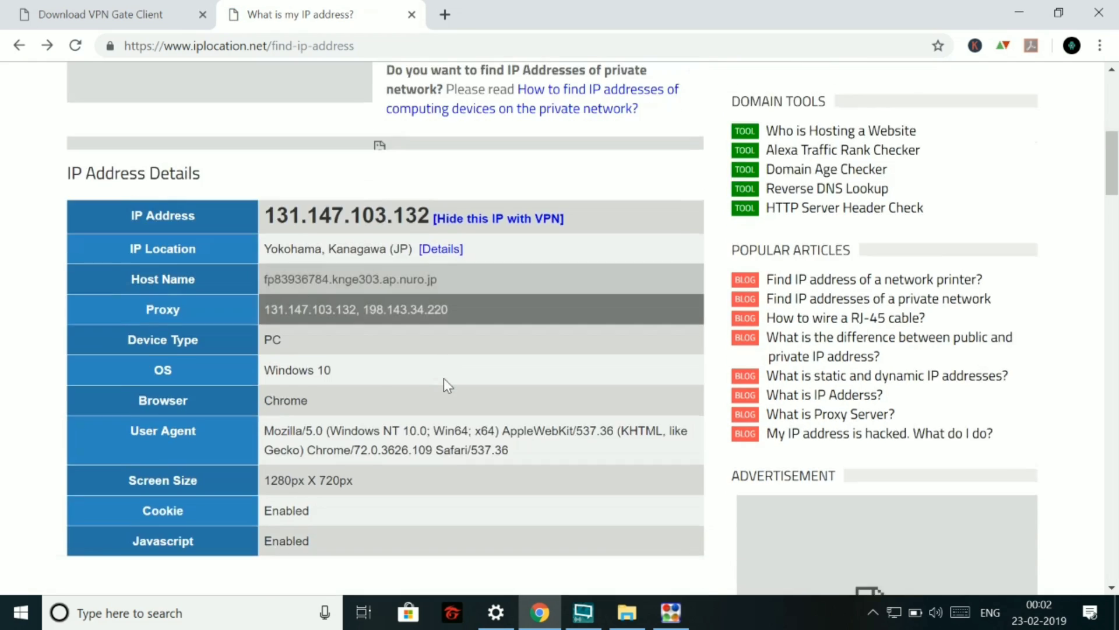
scroll("down", 3)
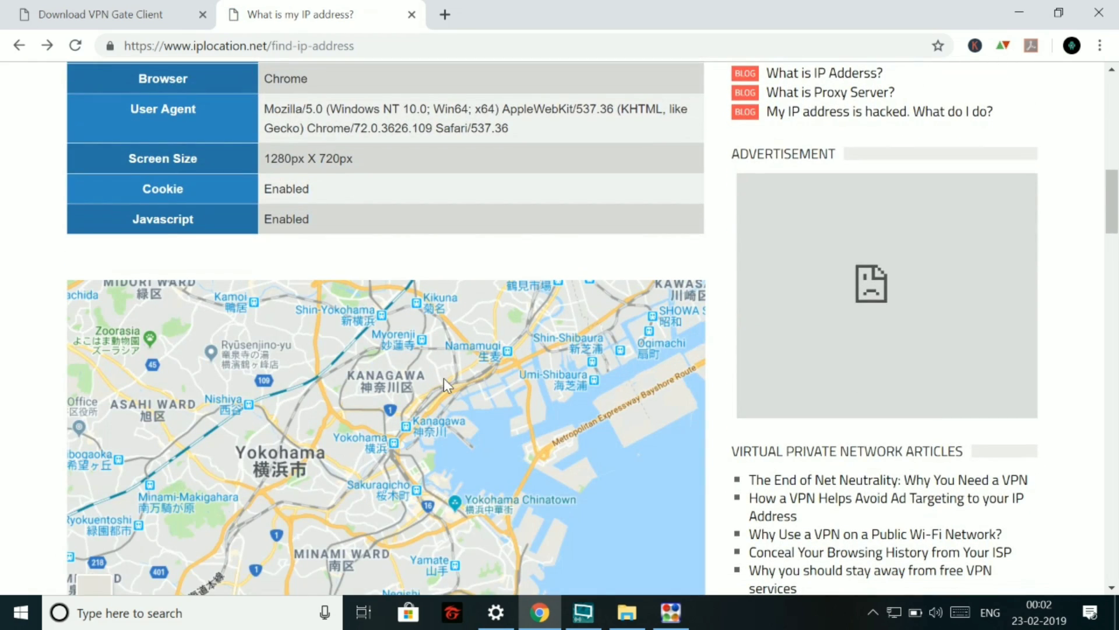
scroll("down", 3)
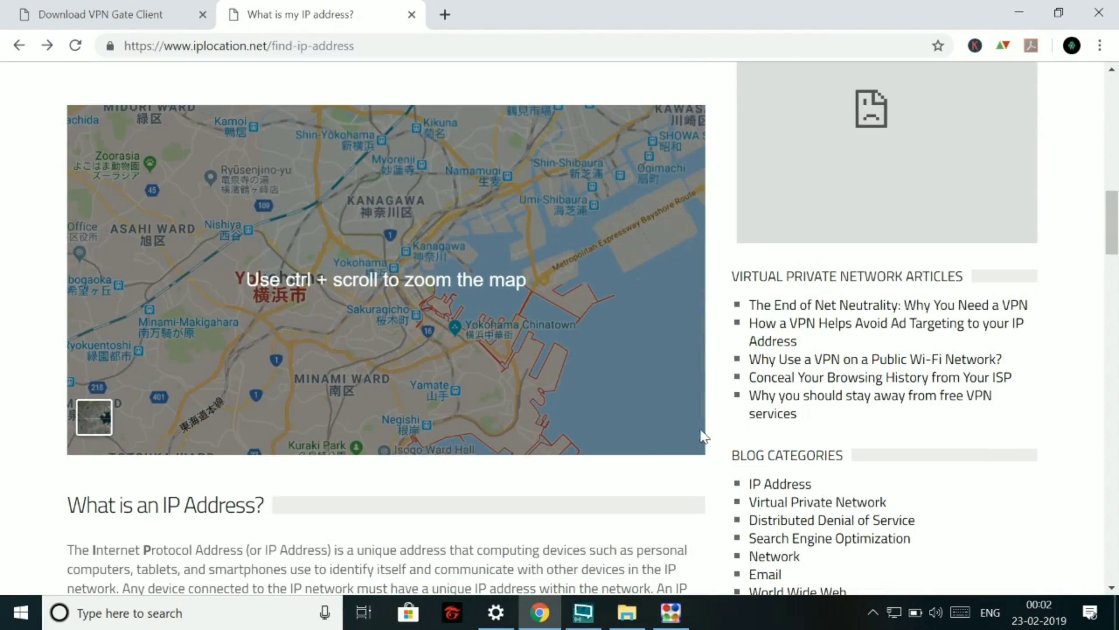
scroll("down", 3)
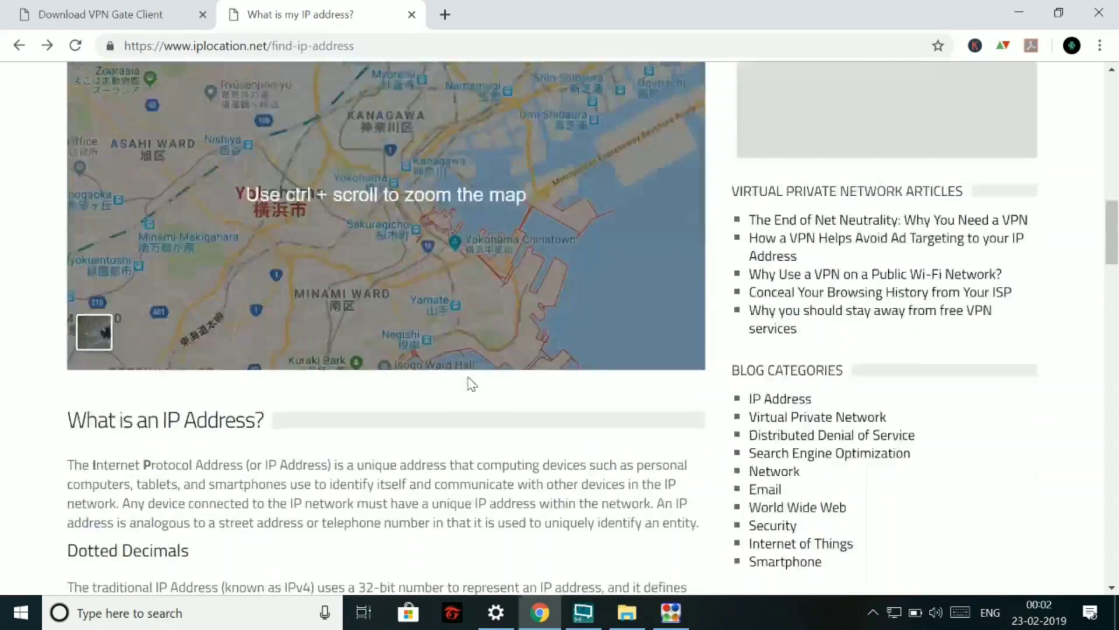
scroll("down", 3)
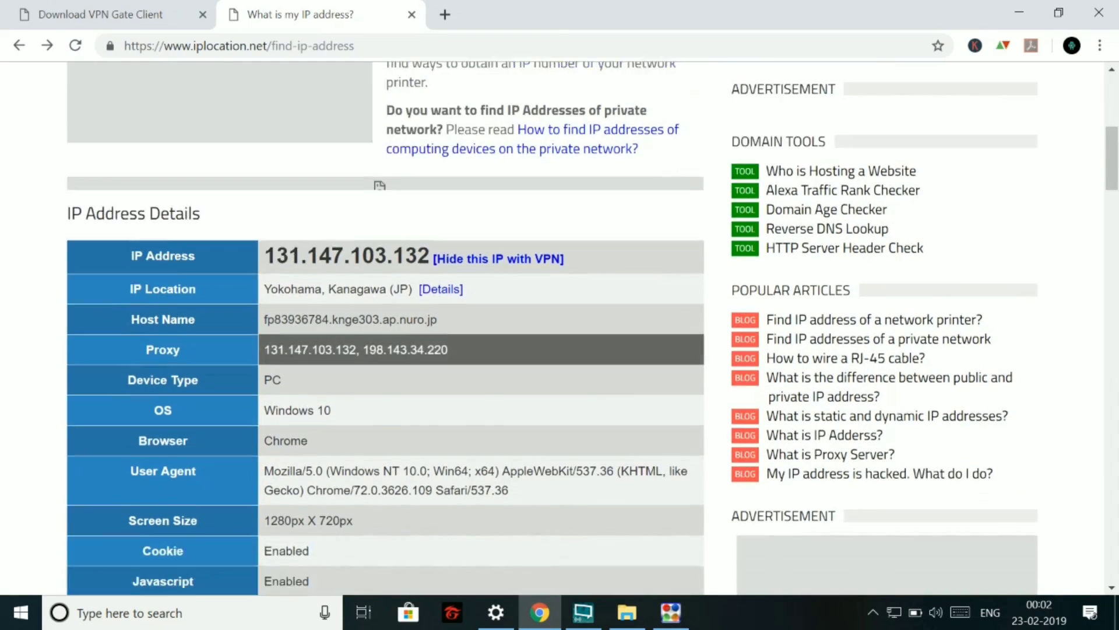
scroll("down", 3)
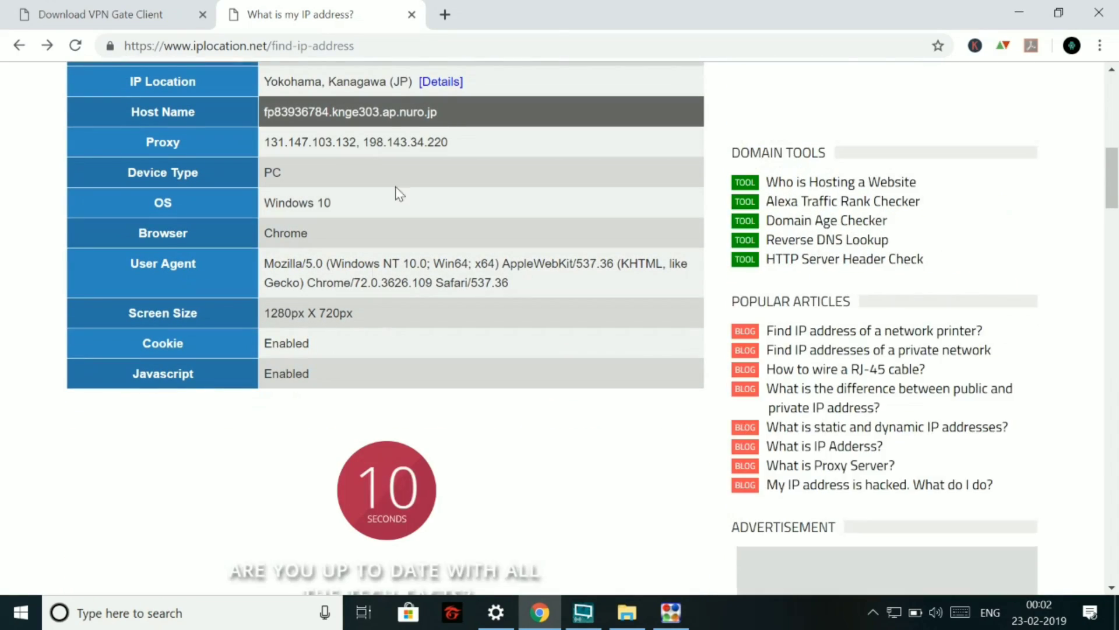
scroll("down", 3)
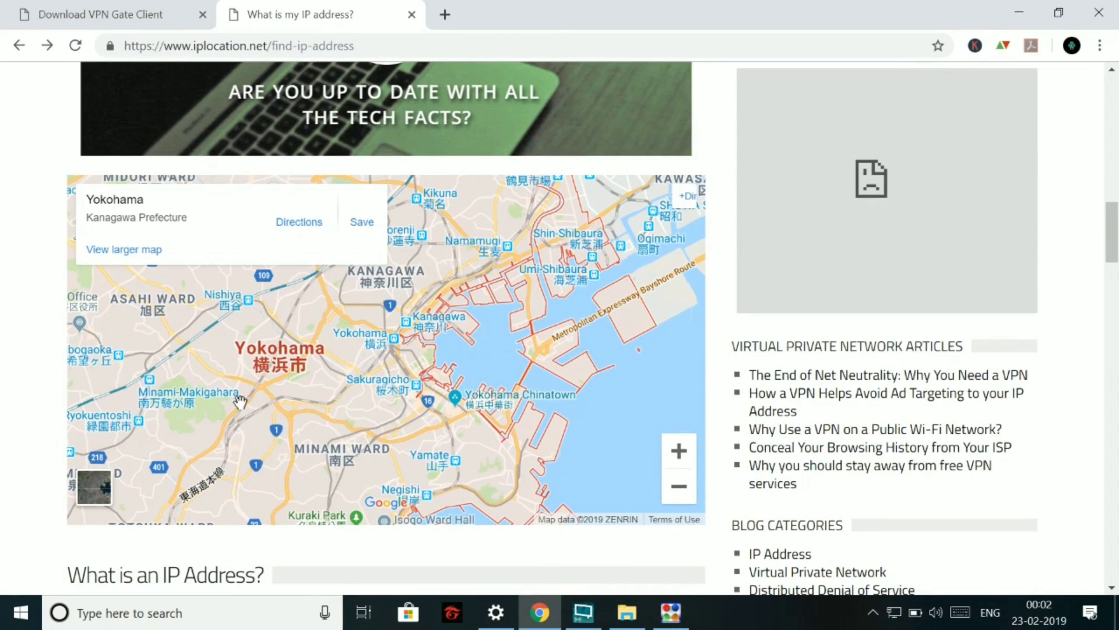